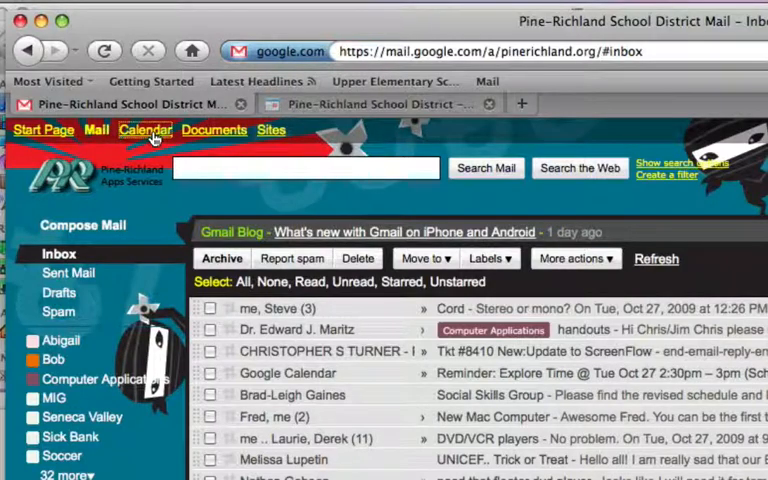
Open Google Calendar from Gmail and scroll to the My calendars list for October 25–31, 2009.
left_click(145, 129)
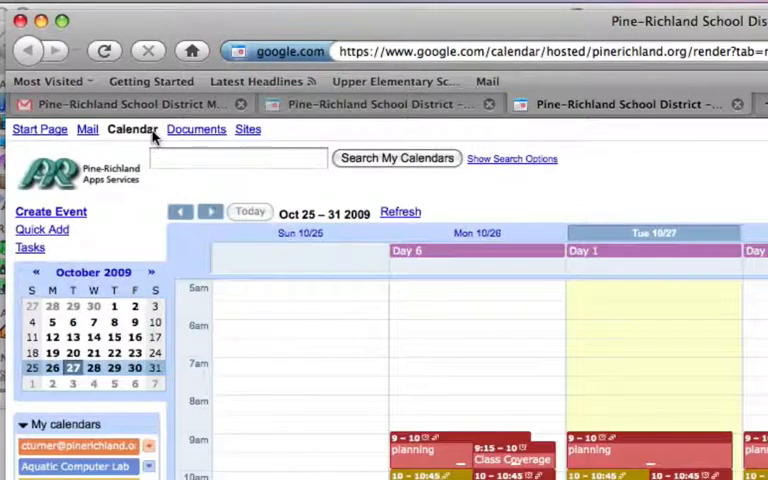
scroll("down", 3)
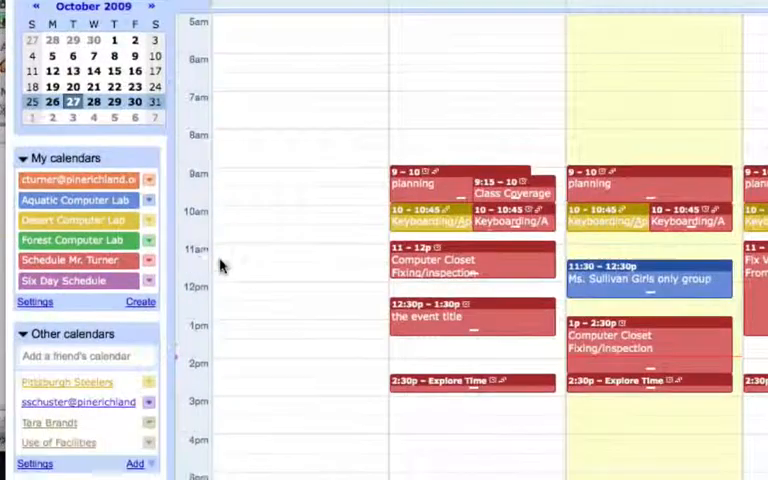
scroll("down", 3)
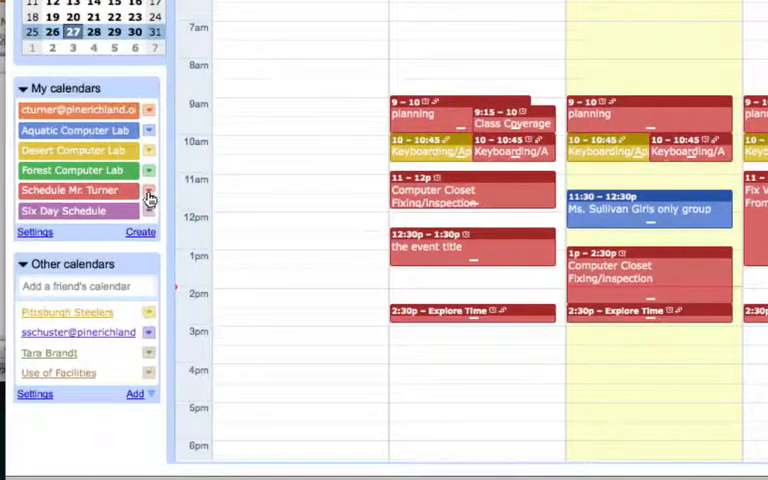
Open the settings page of the Schedule Mr. Turner calendar from its dropdown menu.
left_click(149, 195)
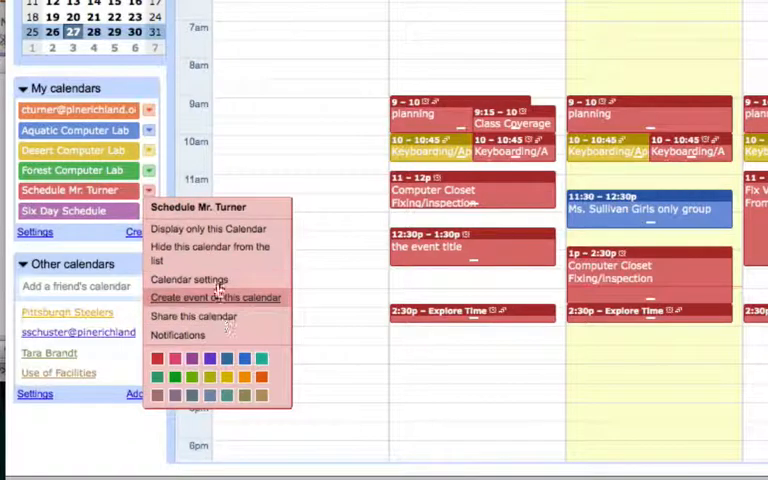
mouse_move(210, 252)
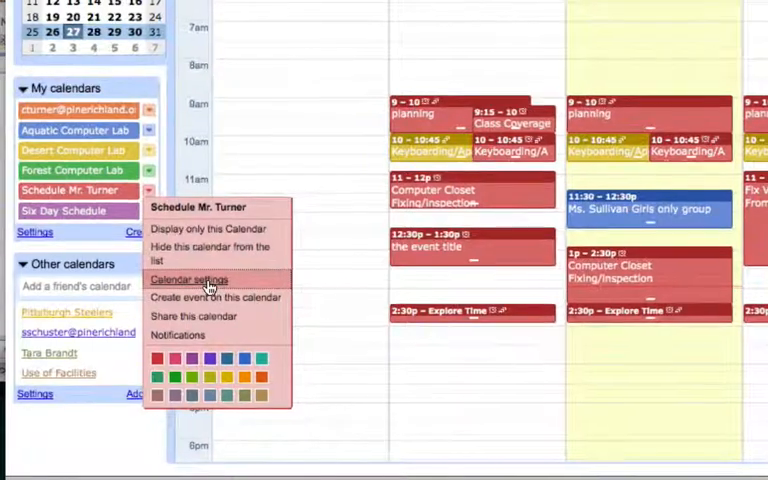
left_click(188, 279)
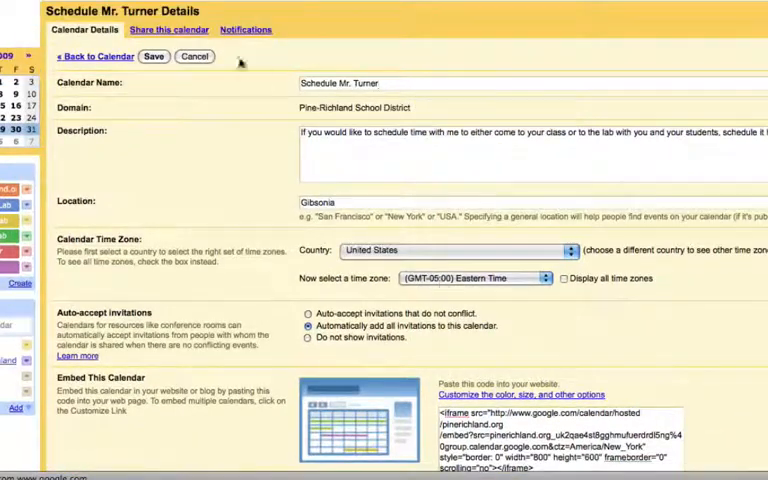
Review Schedule Mr. Turner's sharing list, begin entering a person's address, then view default notifications.
left_click(168, 29)
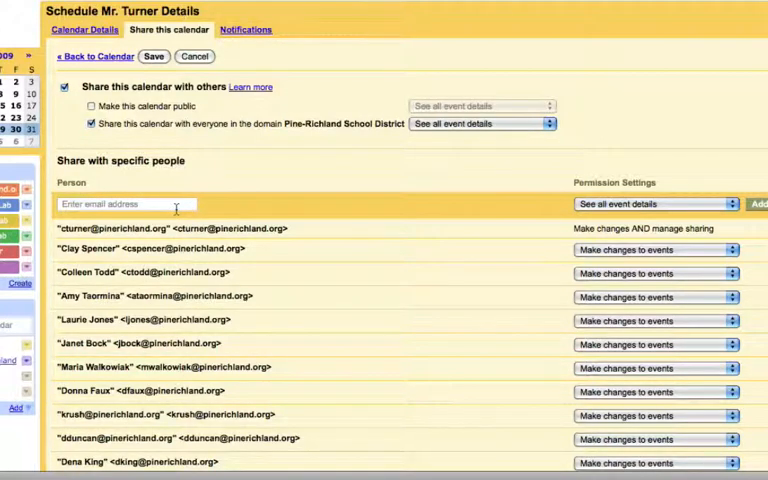
left_click(125, 204)
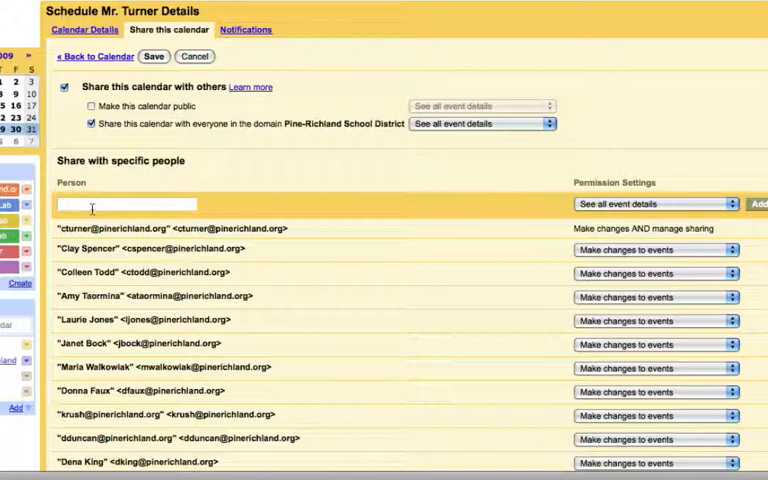
type("s")
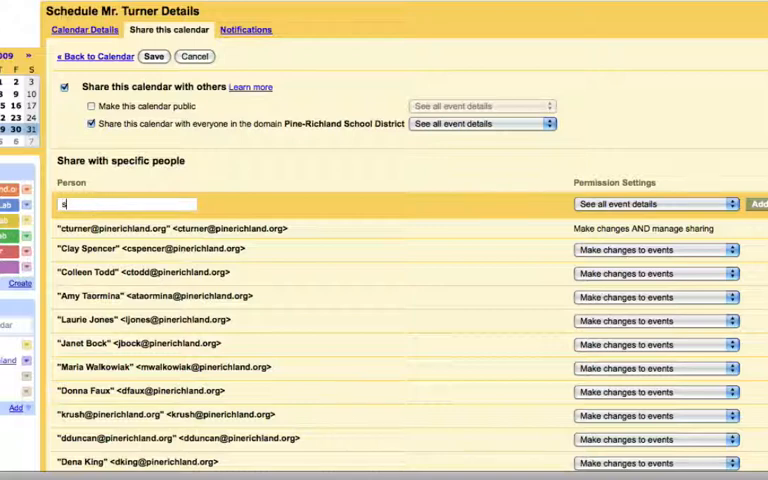
type("s")
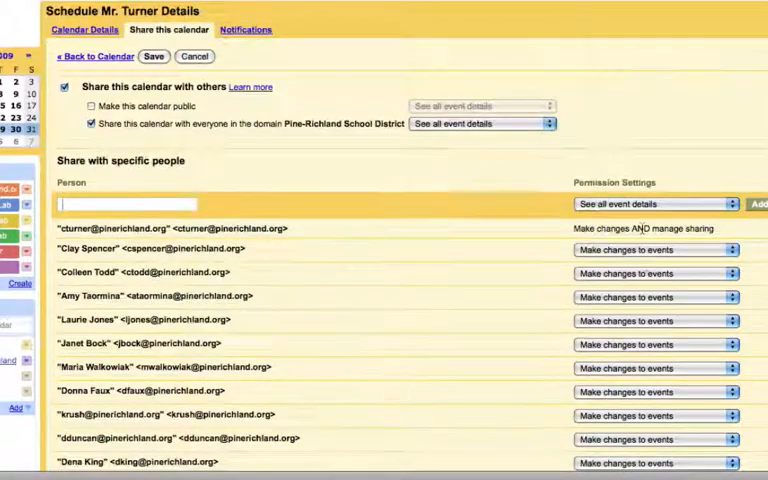
scroll("down", 3)
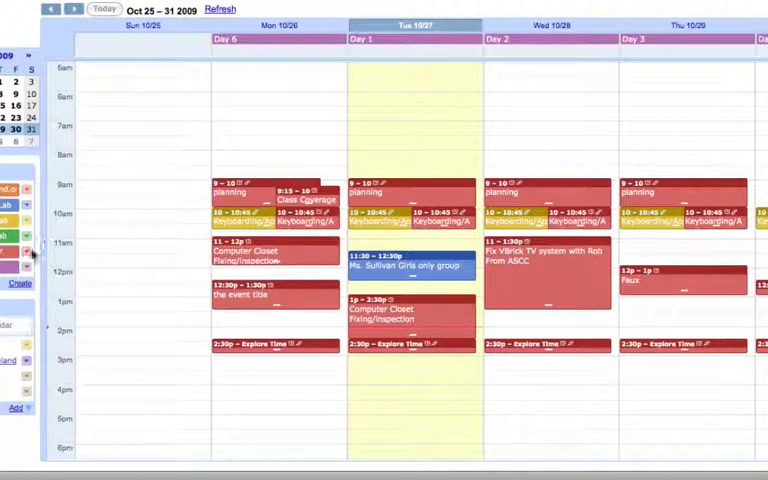
left_click(15, 252)
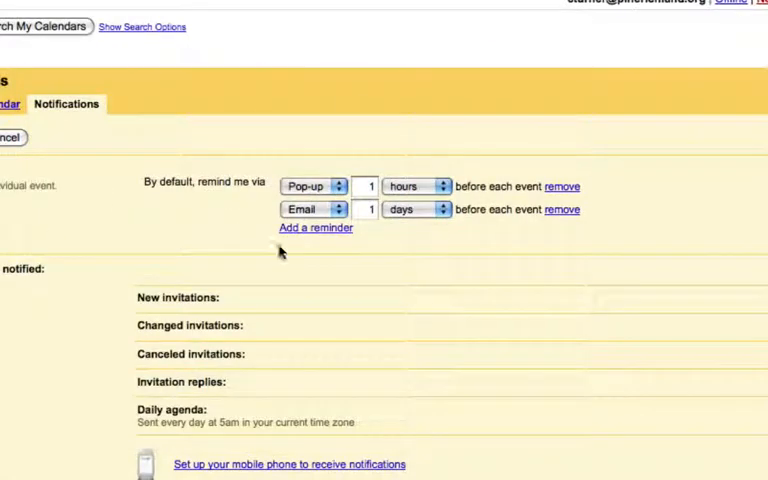
mouse_move(630, 183)
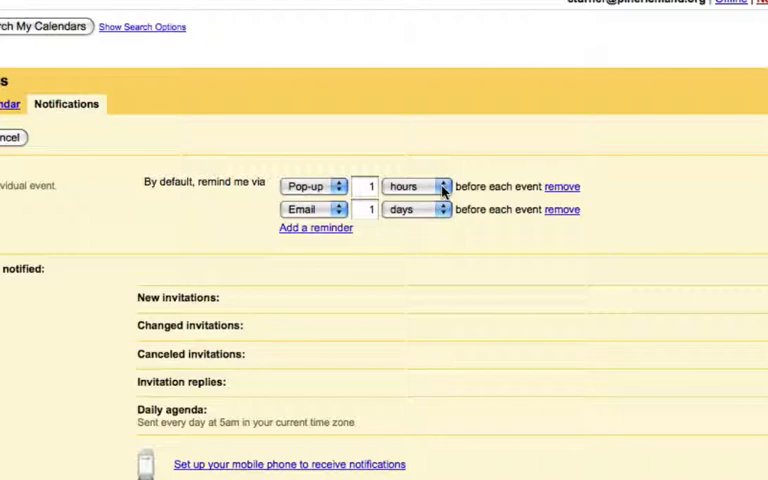
mouse_move(255, 79)
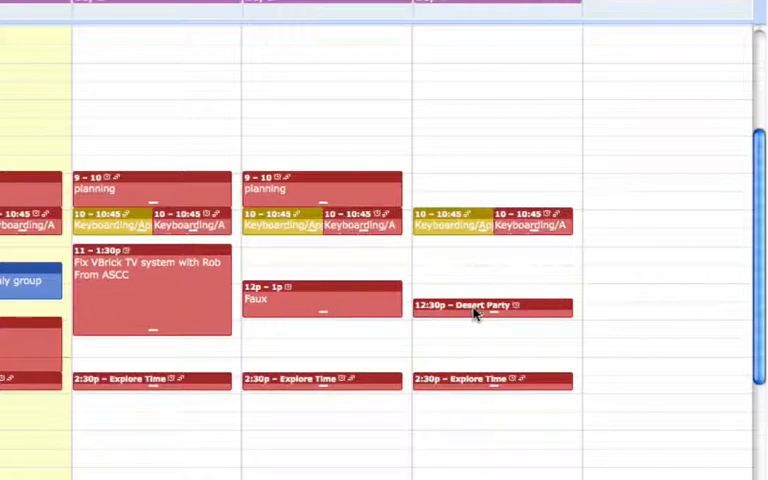
Open the Desert Party event's full editing page with its reminder options.
left_click(472, 305)
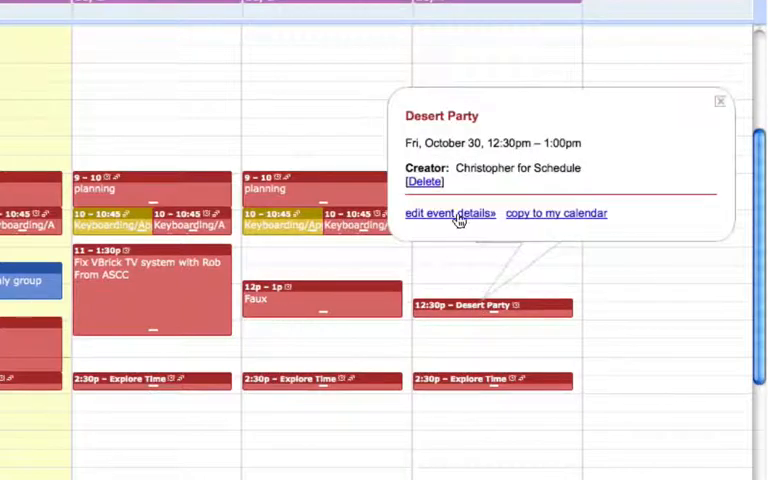
left_click(448, 213)
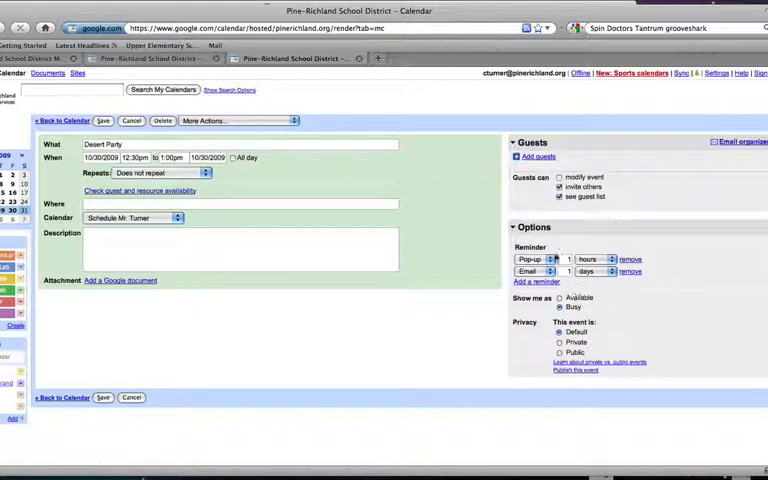